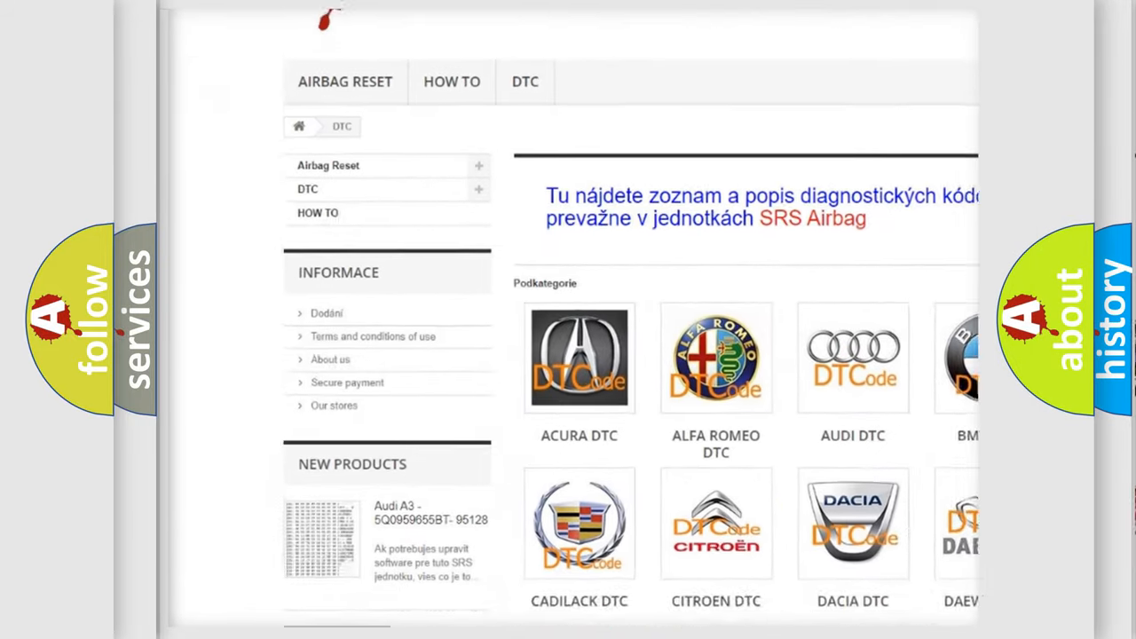
{"action": "scroll", "scroll_direction": "down", "scroll_amount": 3}
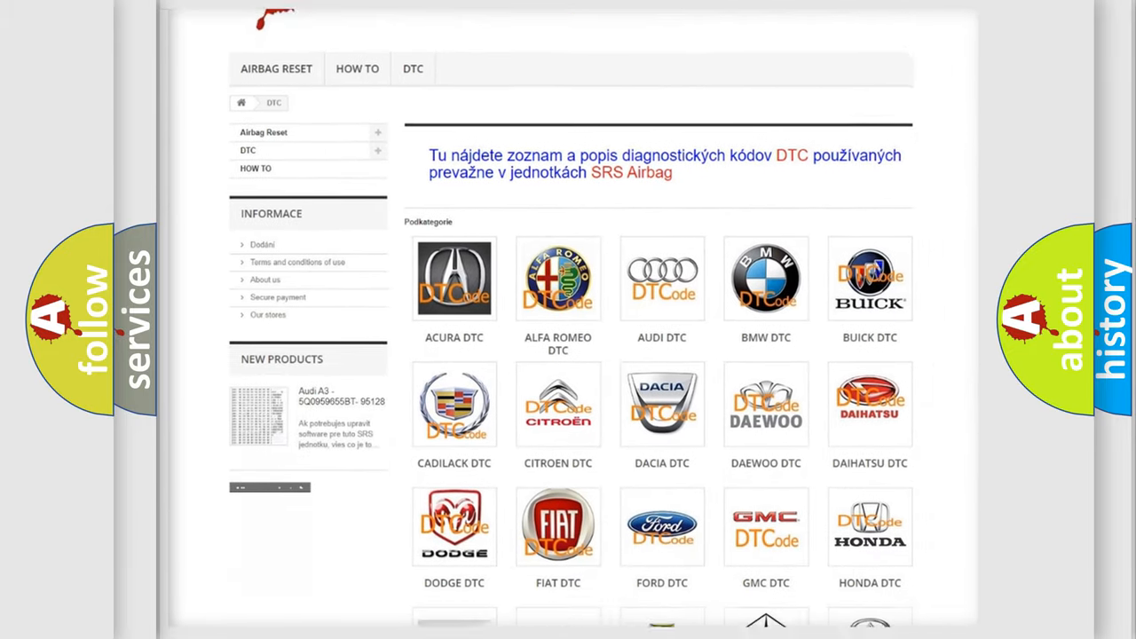
{"action": "scroll", "scroll_direction": "down", "scroll_amount": 3}
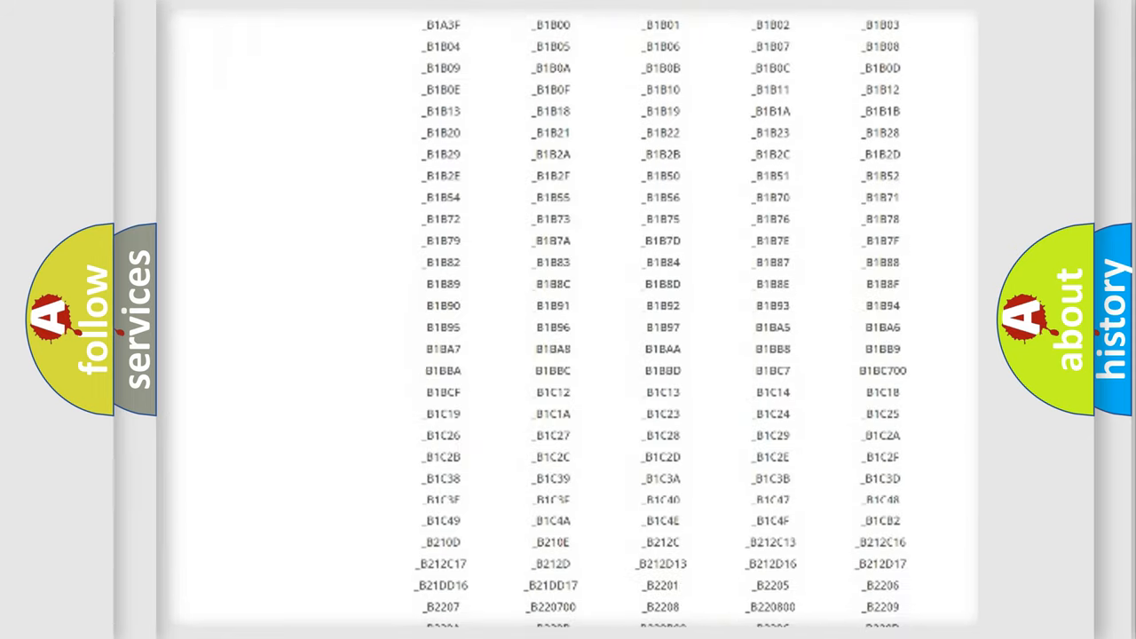
{"action": "scroll", "scroll_direction": "down", "scroll_amount": 3}
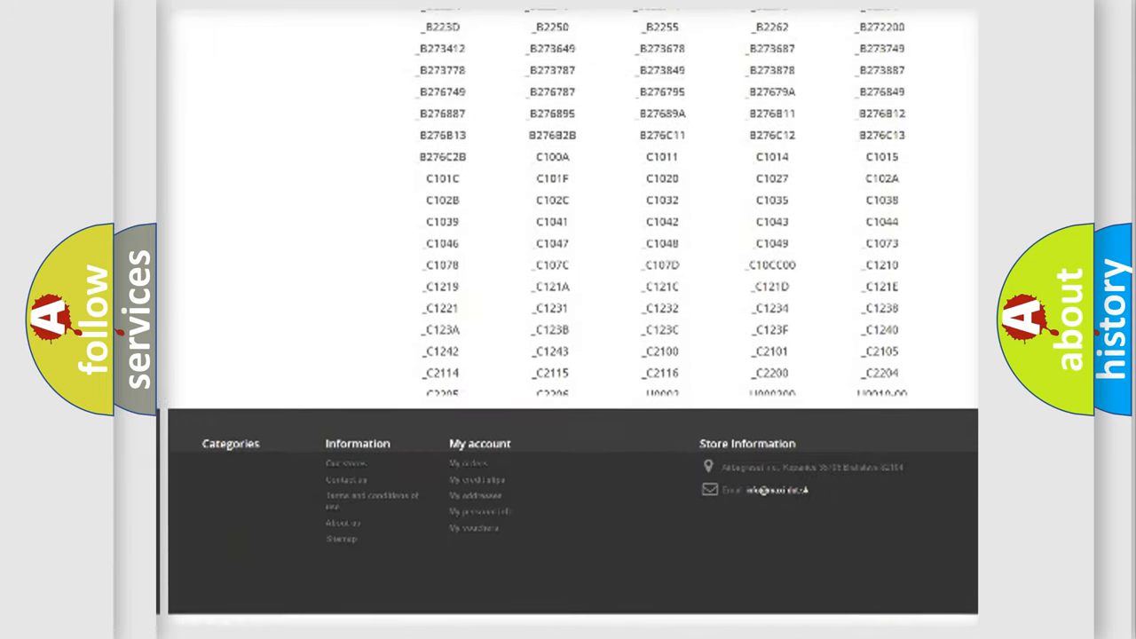